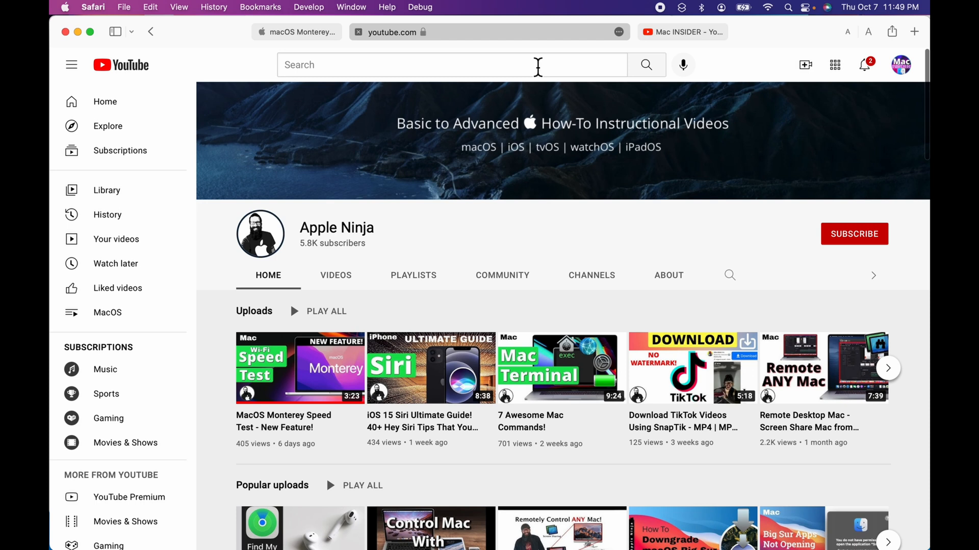
Step: Switch to the apple.com macOS Monterey Preview tab and scroll down through the page
{"action": "left_click", "coordinate": [296, 32]}
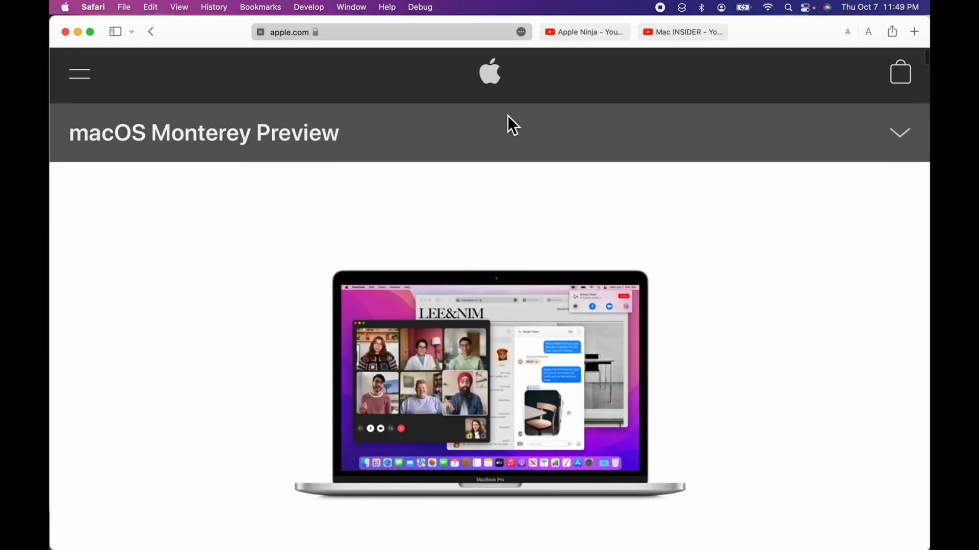
{"action": "scroll", "scroll_direction": "down", "scroll_amount": 3}
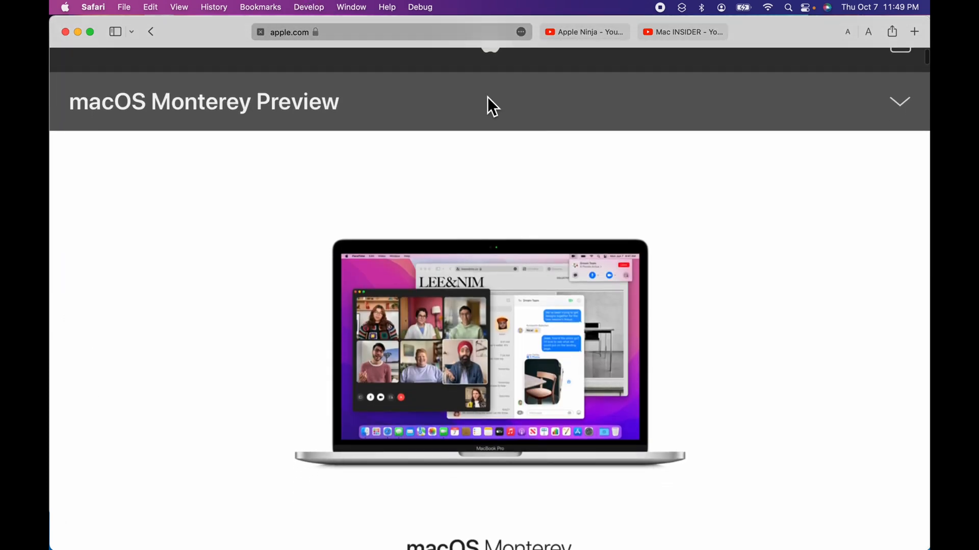
{"action": "mouse_move", "coordinate": [346, 186]}
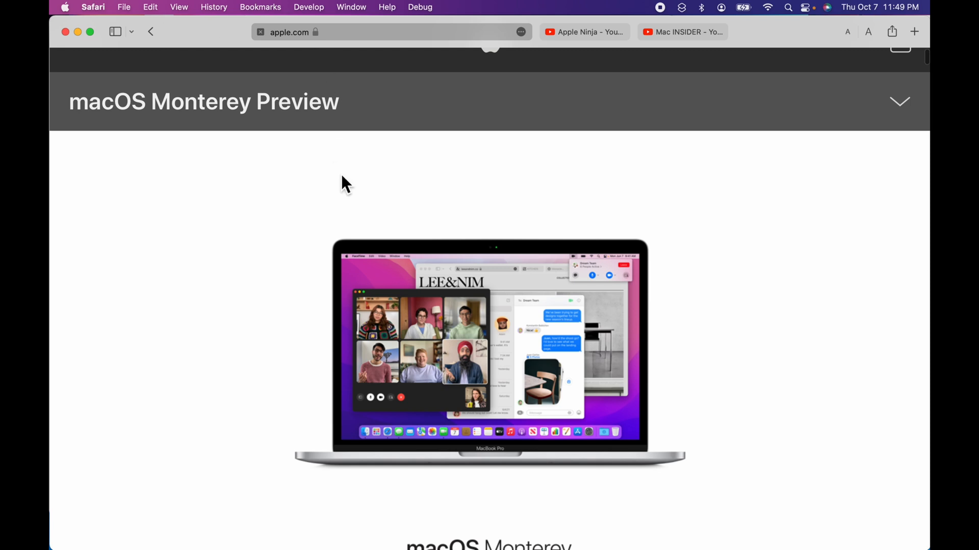
{"action": "scroll", "scroll_direction": "down", "scroll_amount": 3}
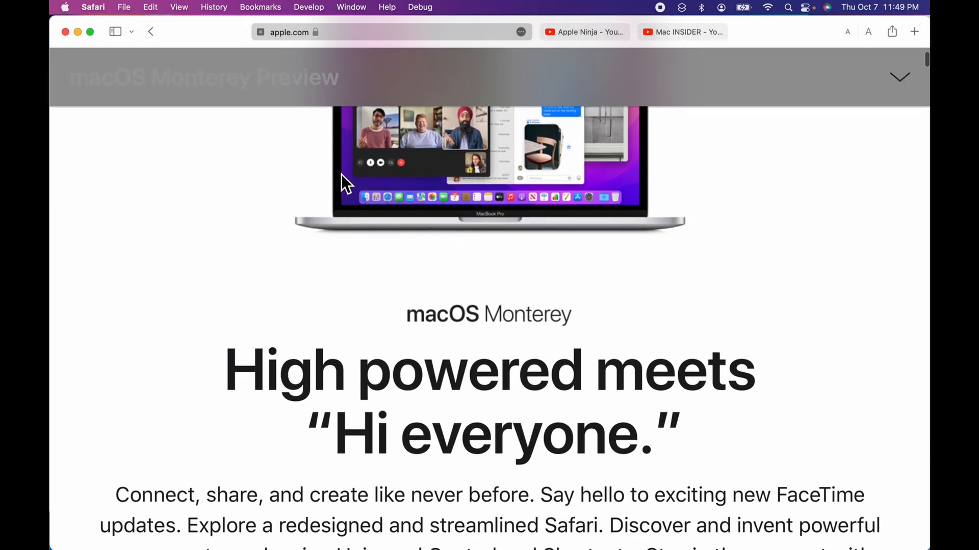
{"action": "scroll", "scroll_direction": "down", "scroll_amount": 3}
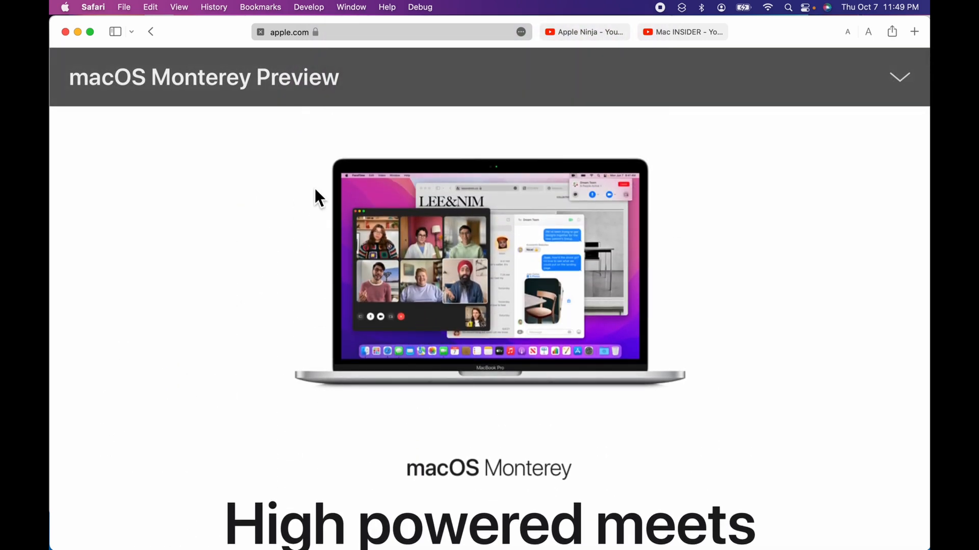
{"action": "mouse_move", "coordinate": [385, 240]}
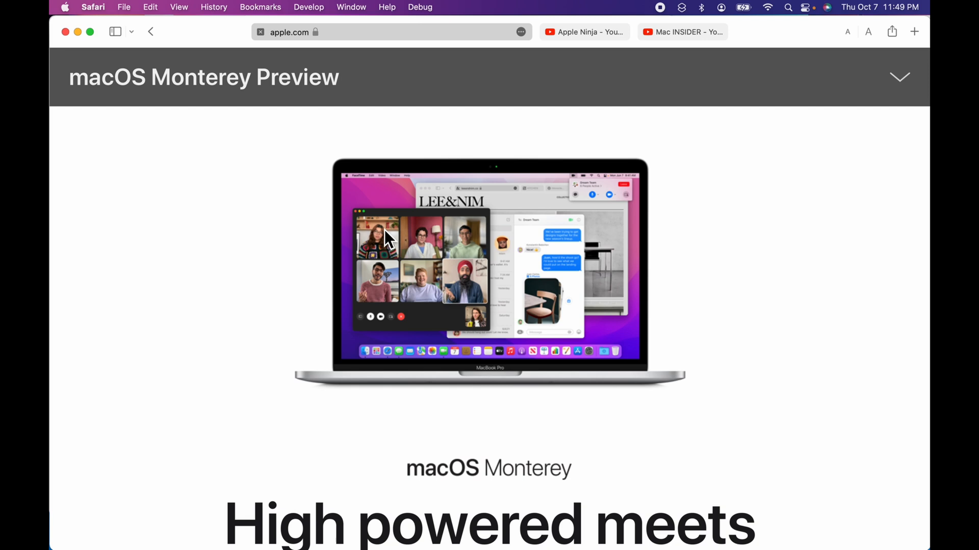
{"action": "mouse_move", "coordinate": [176, 61]}
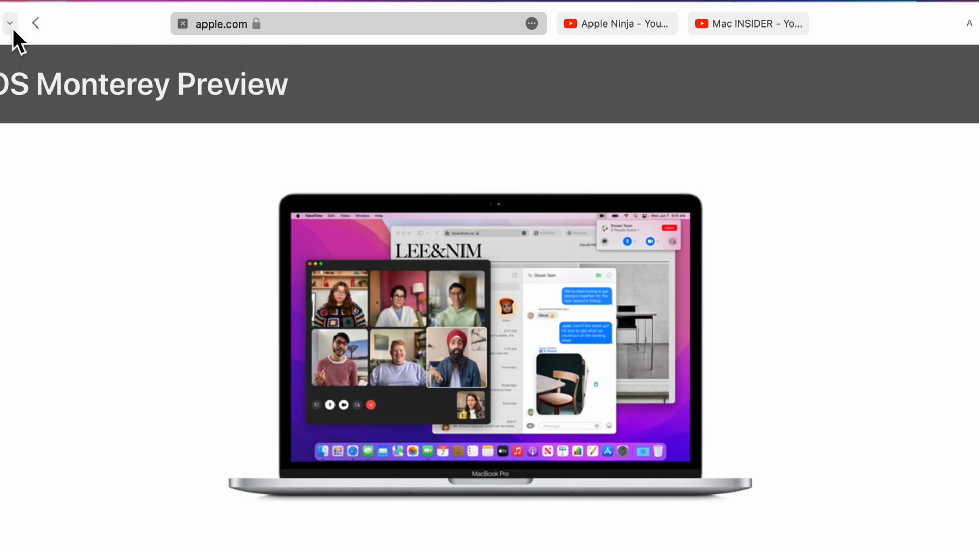
Step: Group the three open tabs into a new tab group and rename it 'Apple' in the sidebar
{"action": "left_click", "coordinate": [12, 23]}
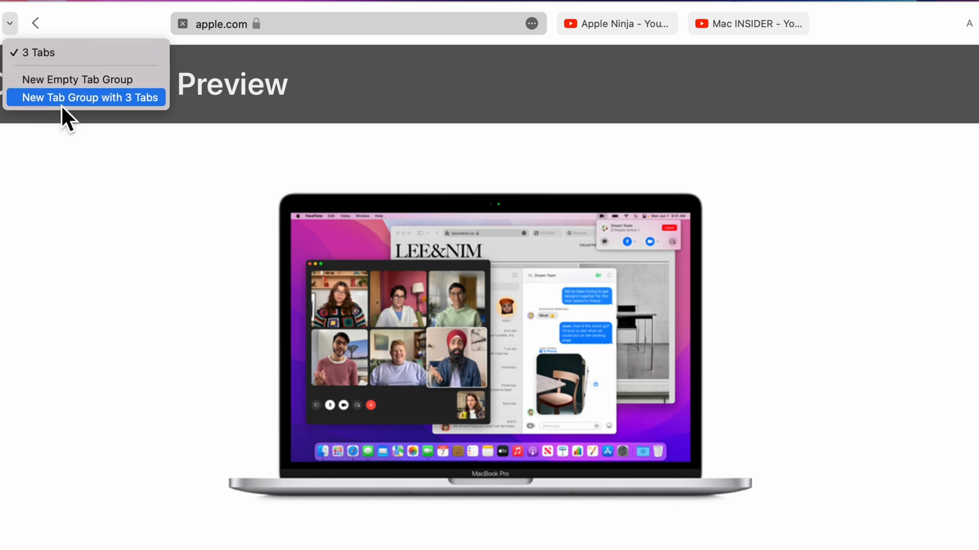
{"action": "left_click", "coordinate": [86, 98]}
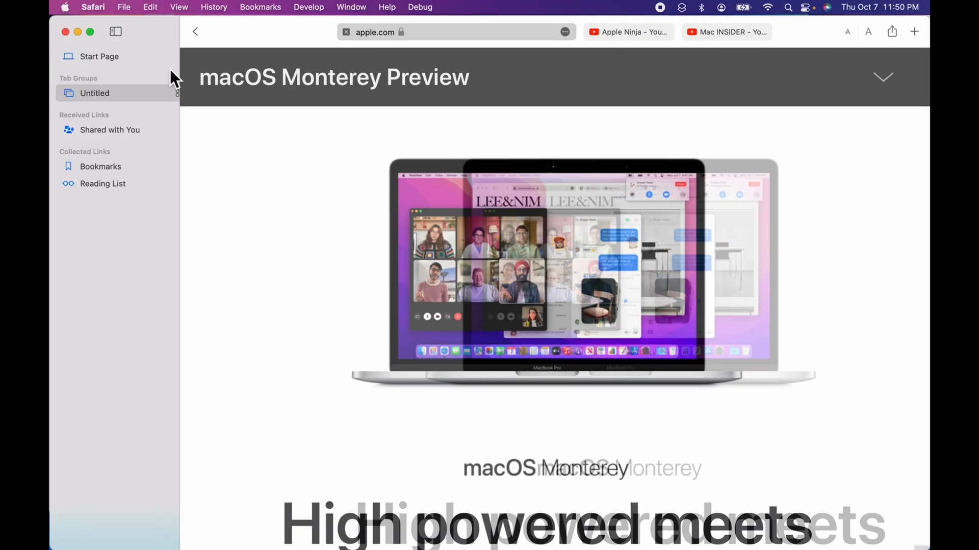
{"action": "double_click", "coordinate": [94, 93]}
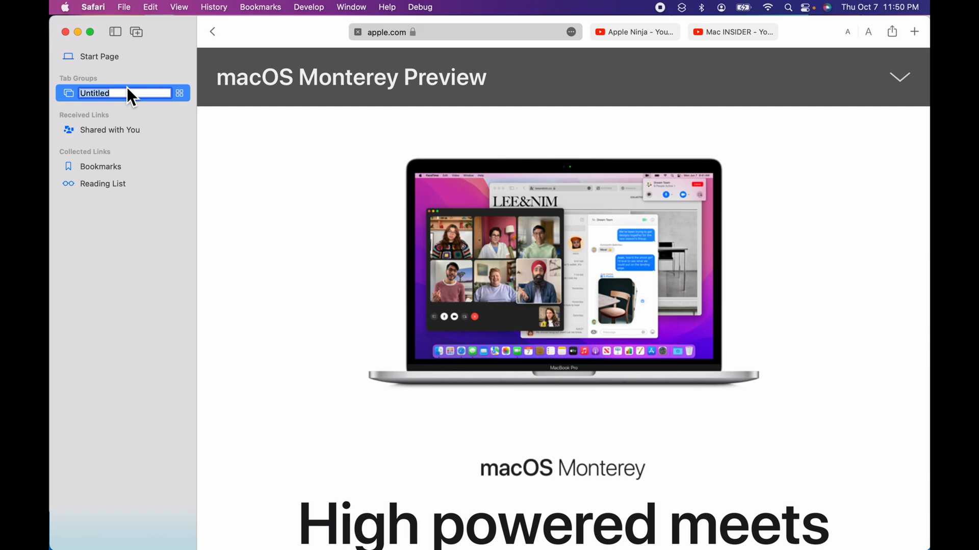
{"action": "type", "text": "Apple"}
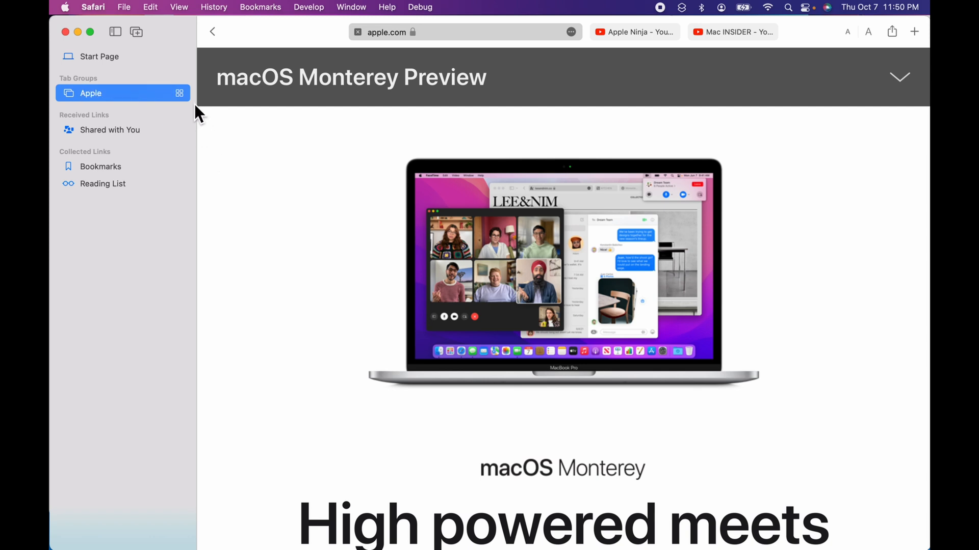
{"action": "left_click", "coordinate": [179, 93]}
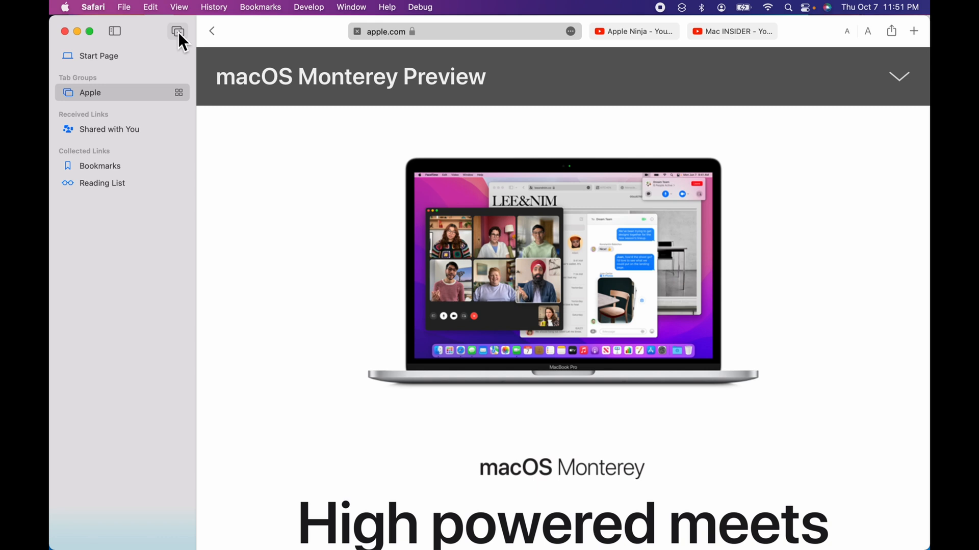
{"action": "mouse_move", "coordinate": [178, 31]}
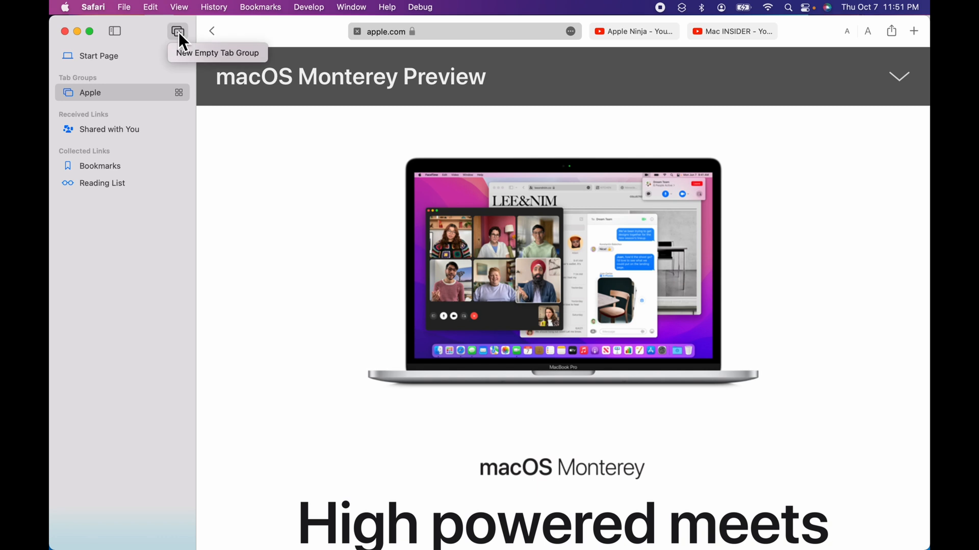
Step: Create a 'Money' tab group holding cnn.com and apple.com tabs, then return to the Apple group
{"action": "left_click", "coordinate": [178, 31]}
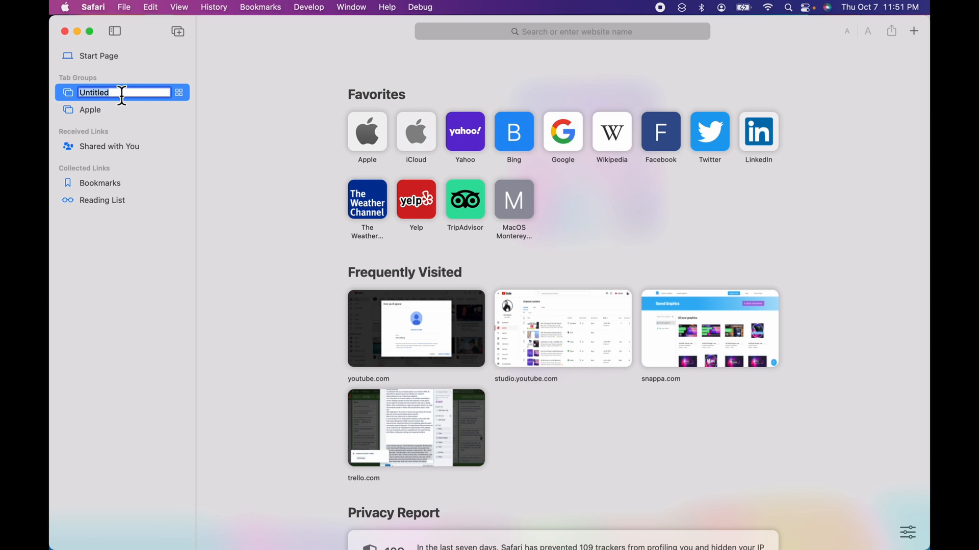
{"action": "type", "text": "Money"}
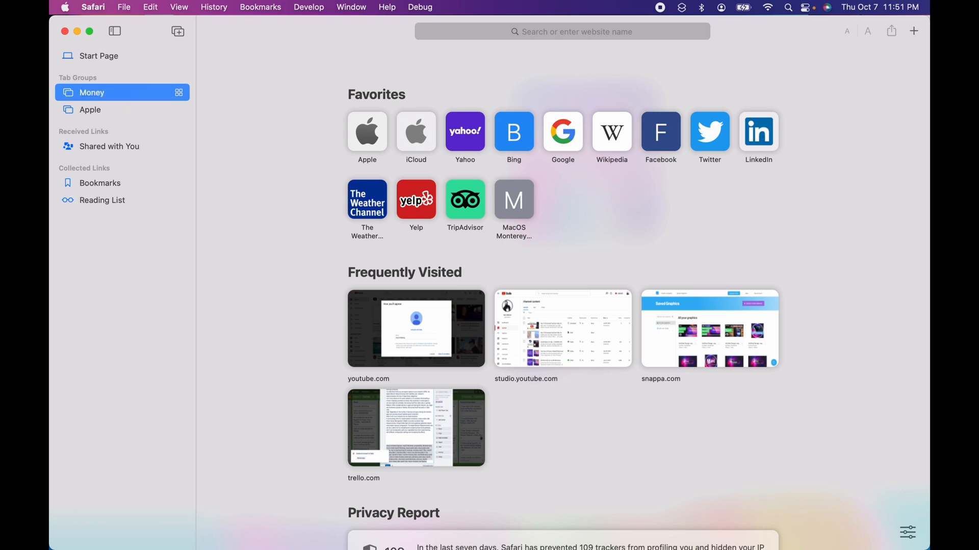
{"action": "mouse_move", "coordinate": [305, 62]}
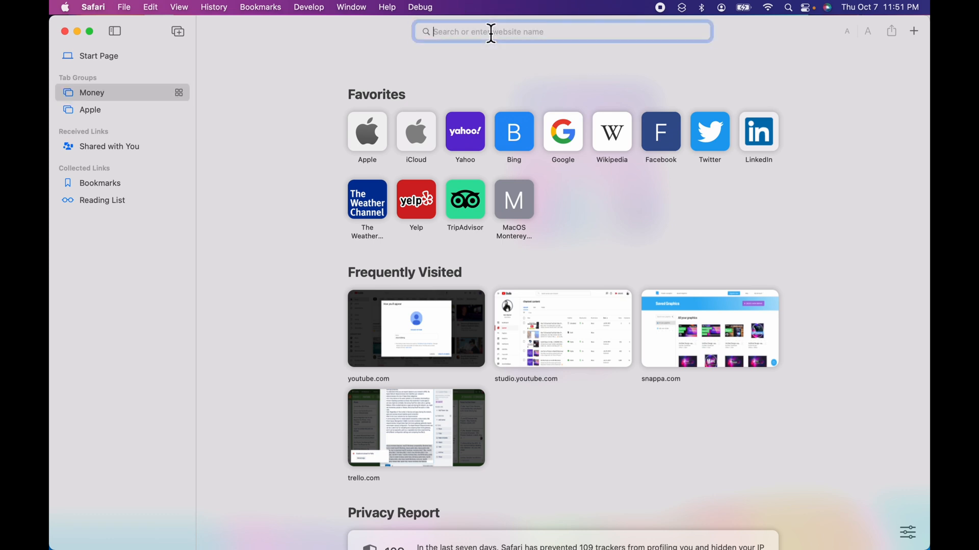
{"action": "type", "text": "cnn.com"}
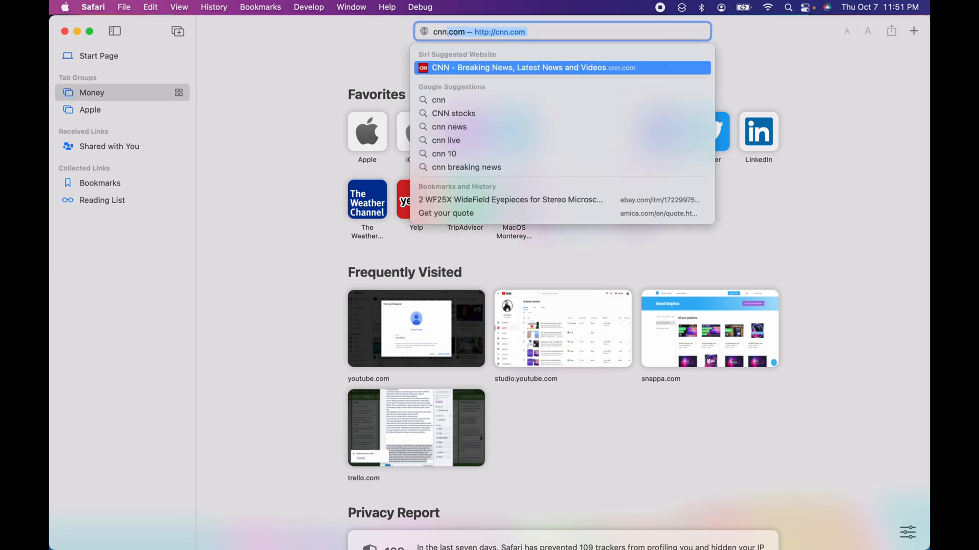
{"action": "left_click", "coordinate": [521, 67]}
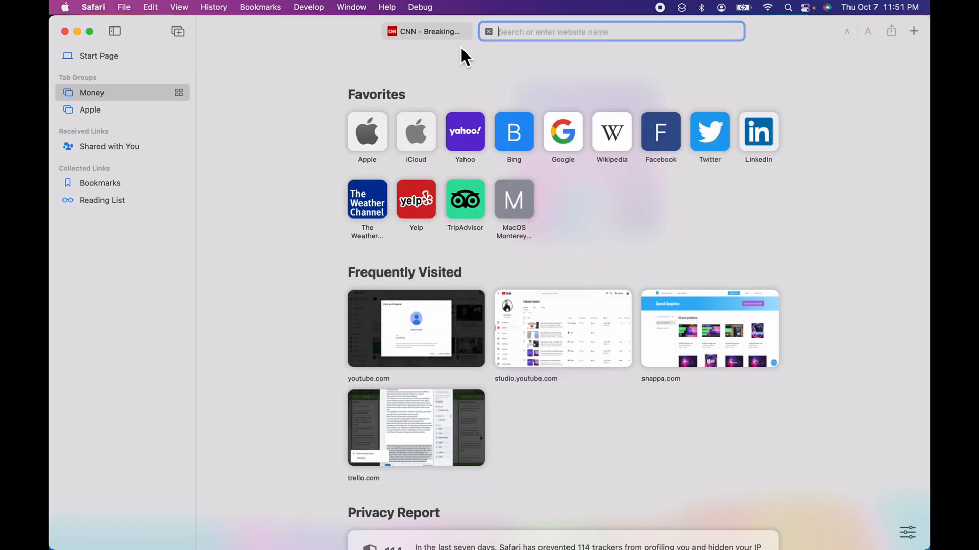
{"action": "type", "text": "apple.com"}
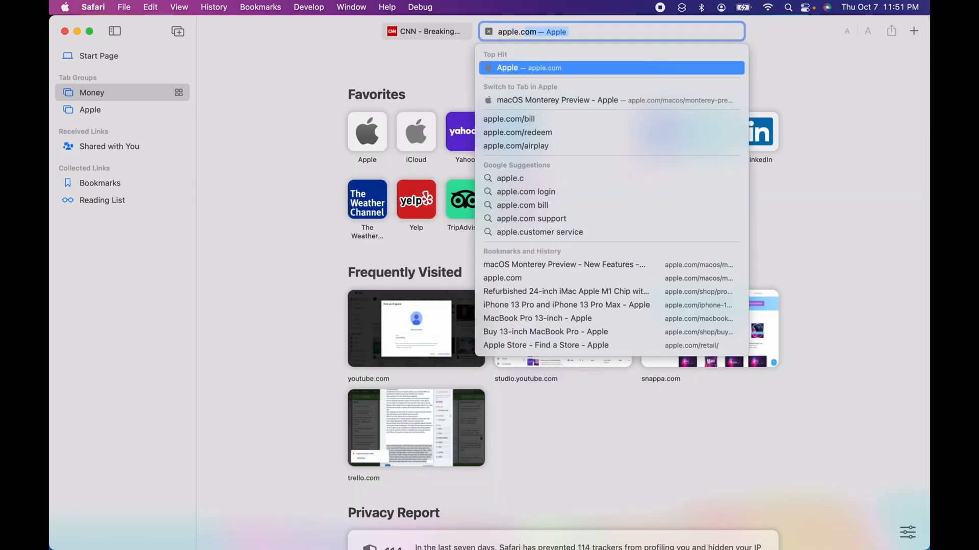
{"action": "left_click", "coordinate": [527, 68]}
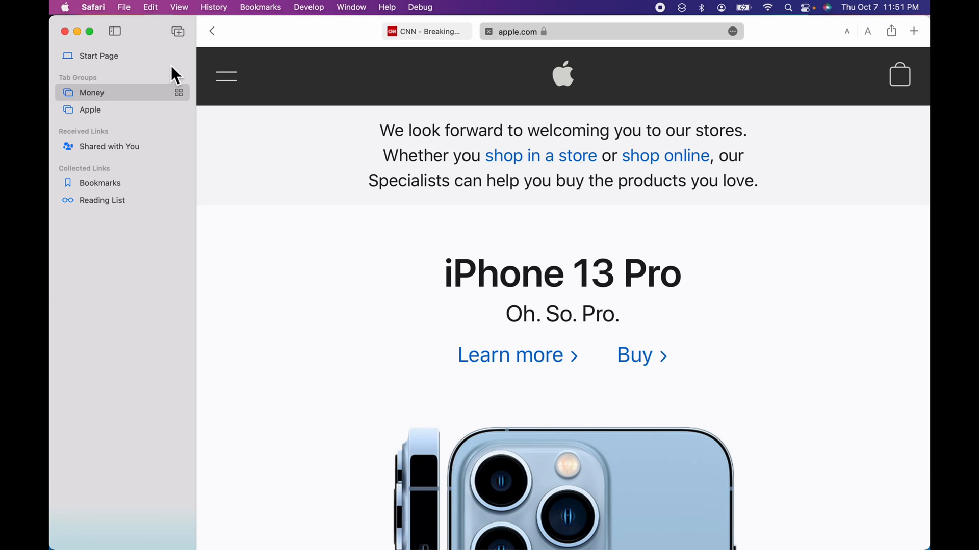
{"action": "left_click", "coordinate": [90, 111]}
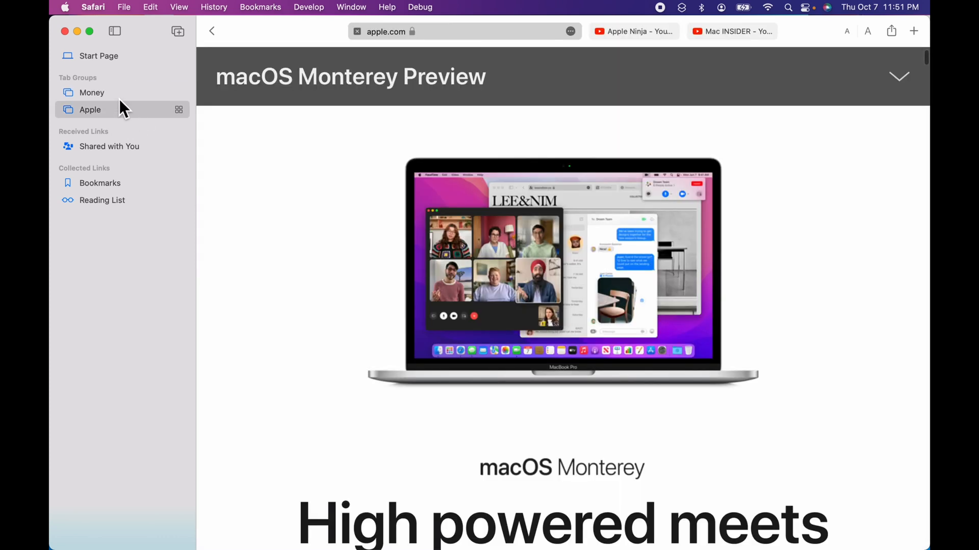
{"action": "mouse_move", "coordinate": [75, 176]}
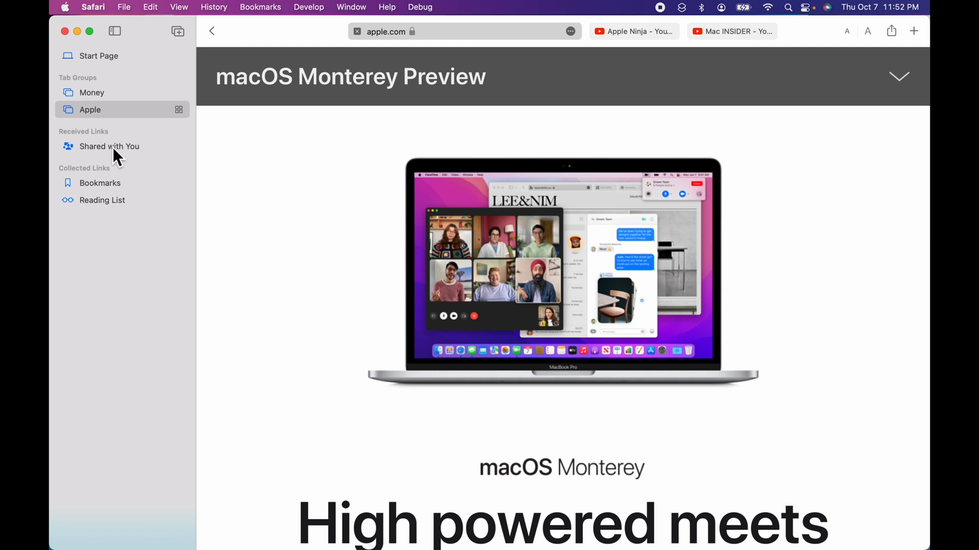
Step: Open the Messages conversation holding the shared apple.com Monterey link
{"action": "left_click", "coordinate": [108, 146]}
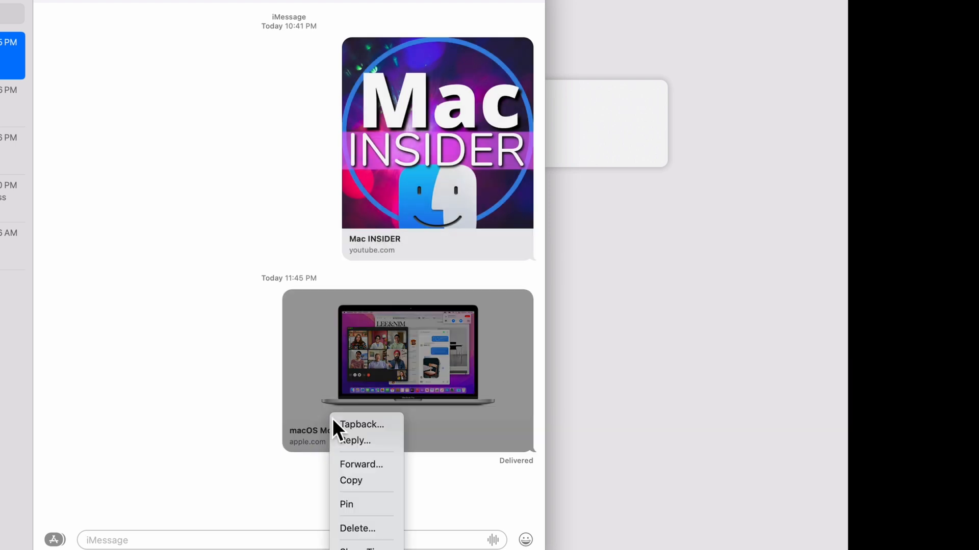
{"action": "left_click", "coordinate": [347, 505]}
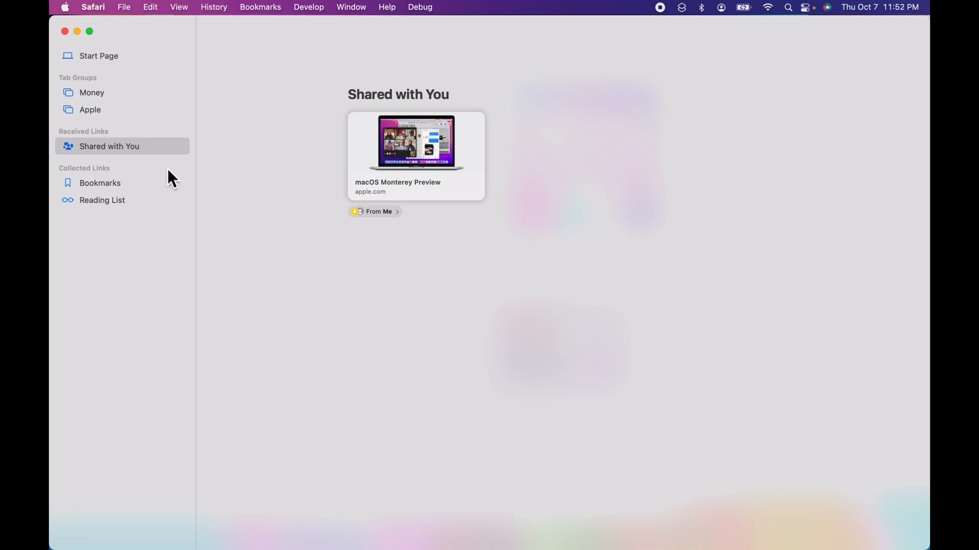
{"action": "mouse_move", "coordinate": [384, 185]}
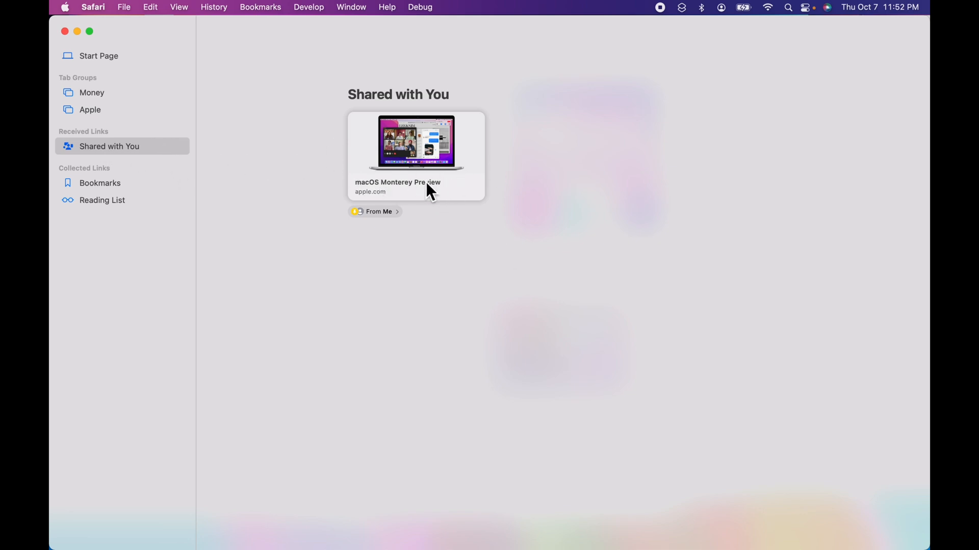
{"action": "left_click", "coordinate": [415, 148]}
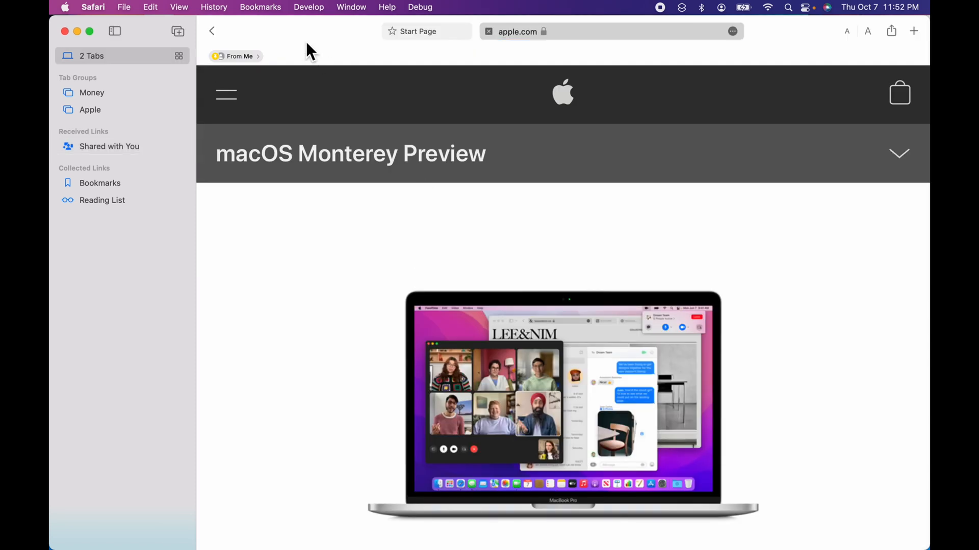
{"action": "mouse_move", "coordinate": [107, 186]}
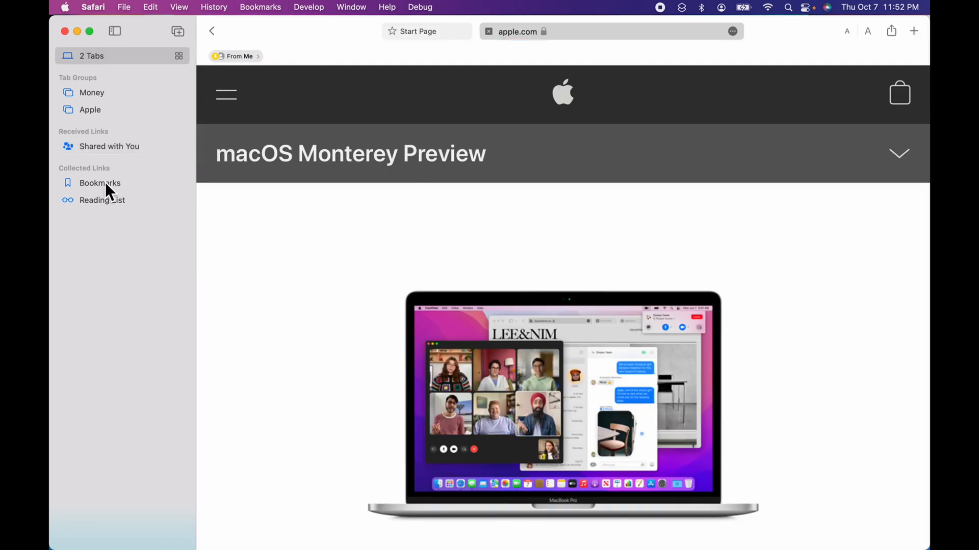
{"action": "mouse_move", "coordinate": [161, 90]}
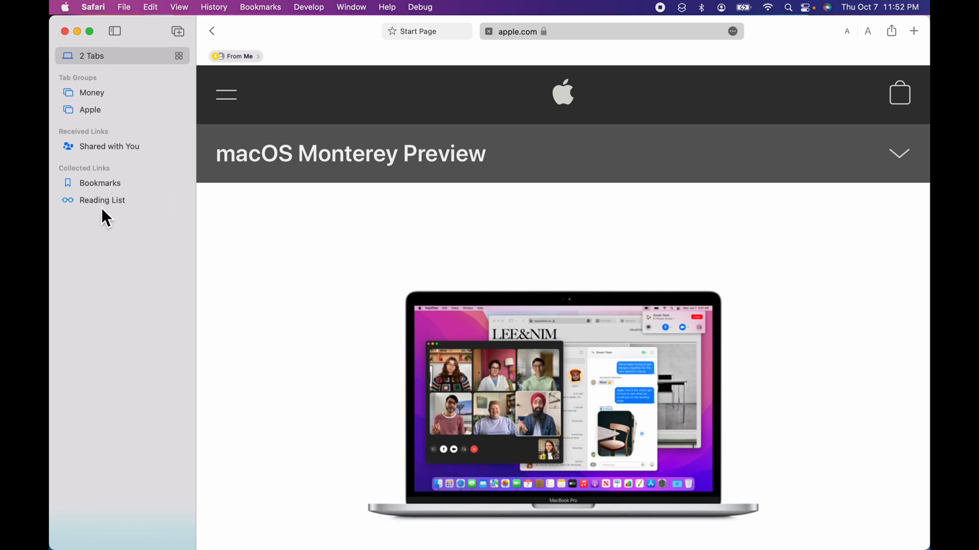
{"action": "mouse_move", "coordinate": [141, 76]}
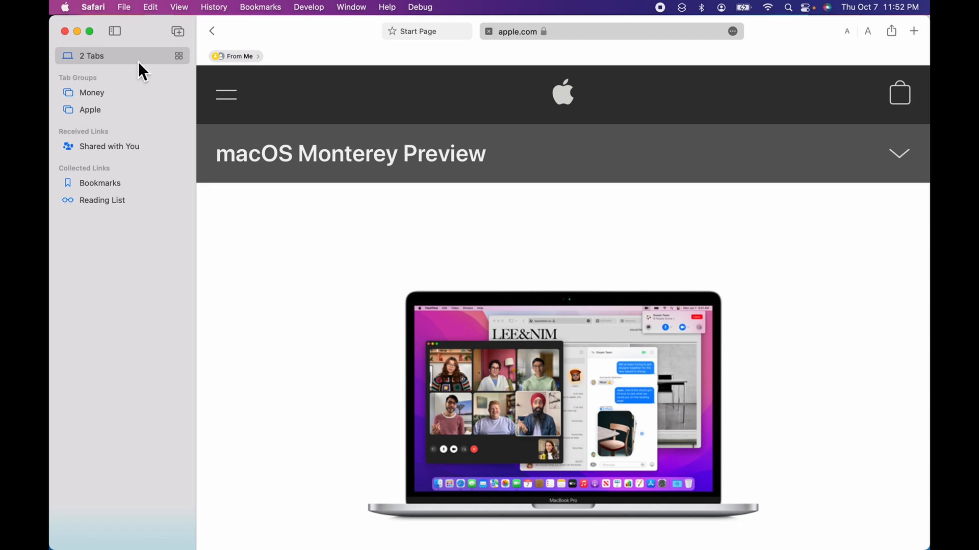
{"action": "mouse_move", "coordinate": [182, 56]}
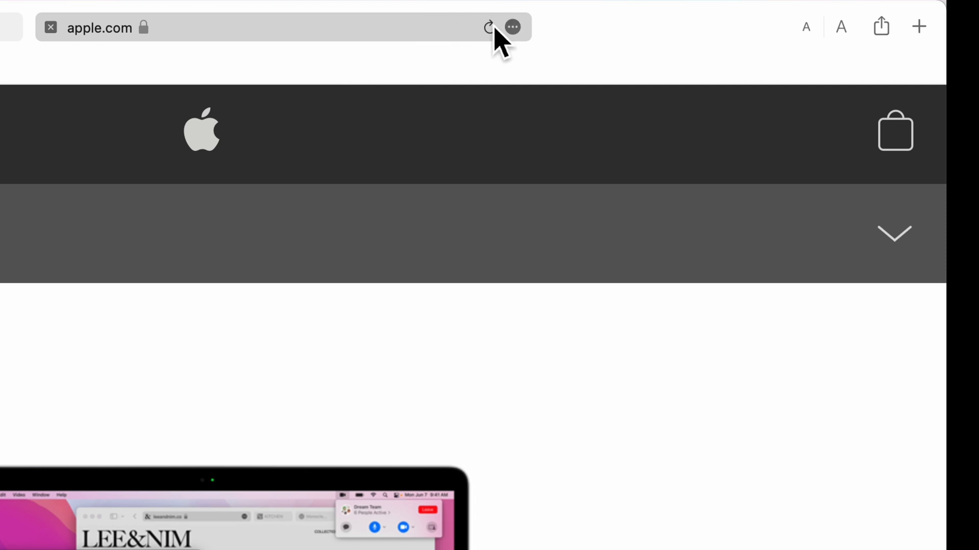
{"action": "left_click", "coordinate": [490, 24]}
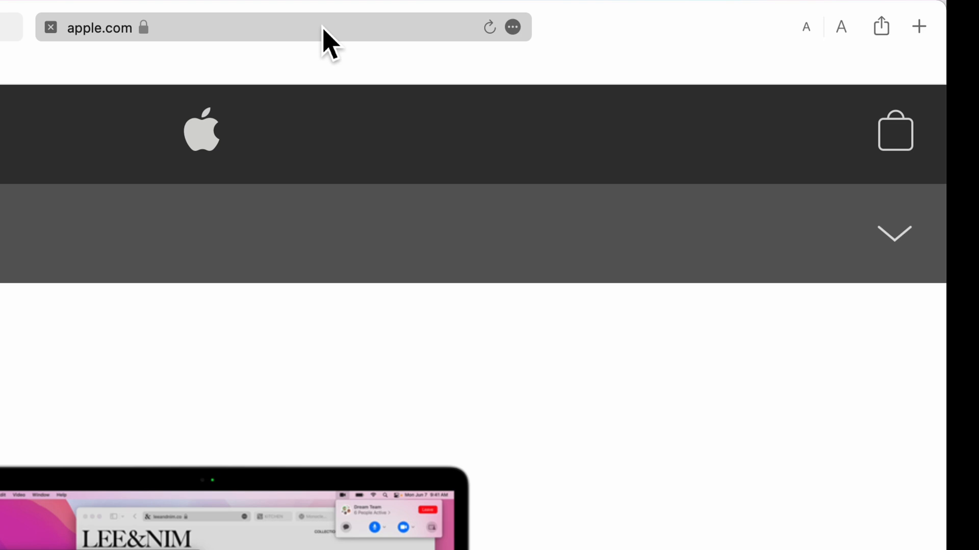
{"action": "mouse_move", "coordinate": [493, 42]}
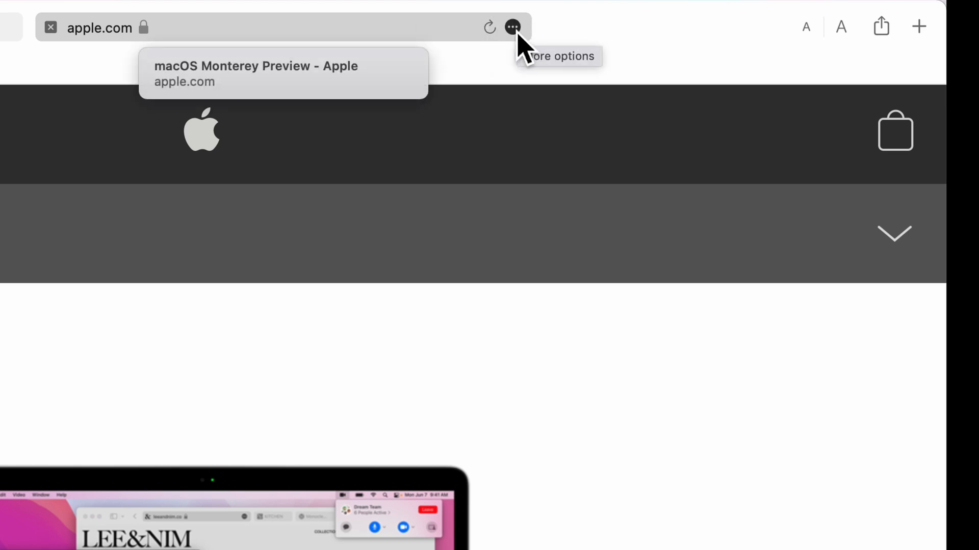
Step: Add the macOS Monterey Preview page to the 'Check this out later' Quick Note via More options
{"action": "left_click", "coordinate": [514, 26]}
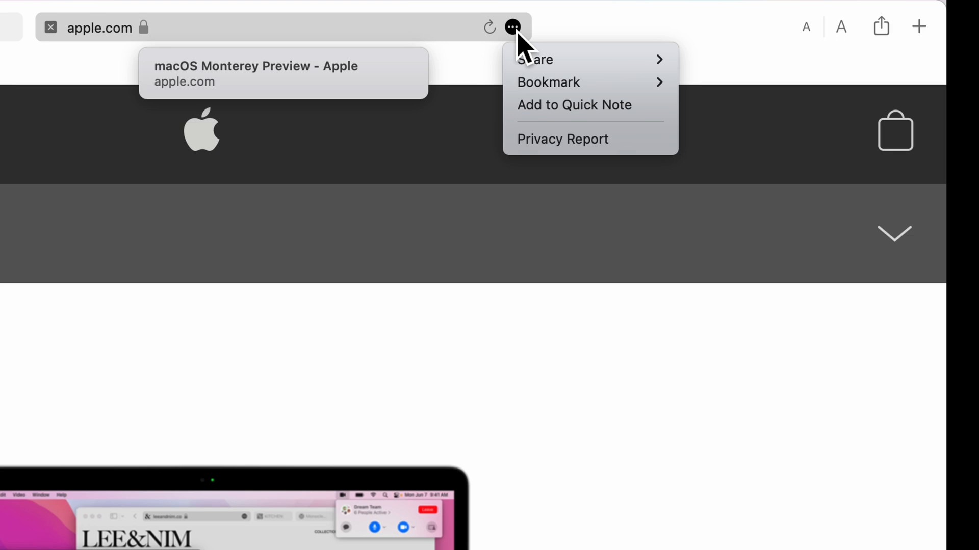
{"action": "mouse_move", "coordinate": [534, 59]}
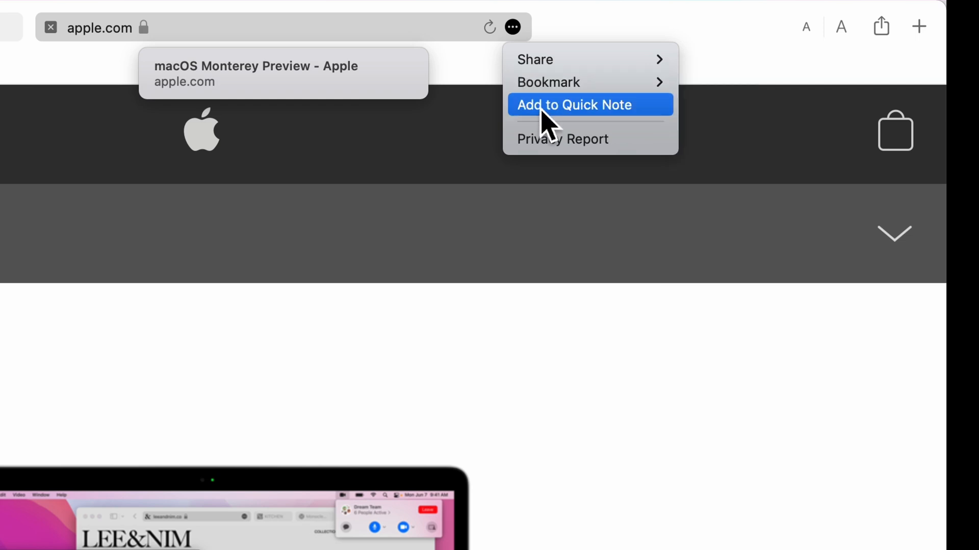
{"action": "left_click", "coordinate": [574, 104]}
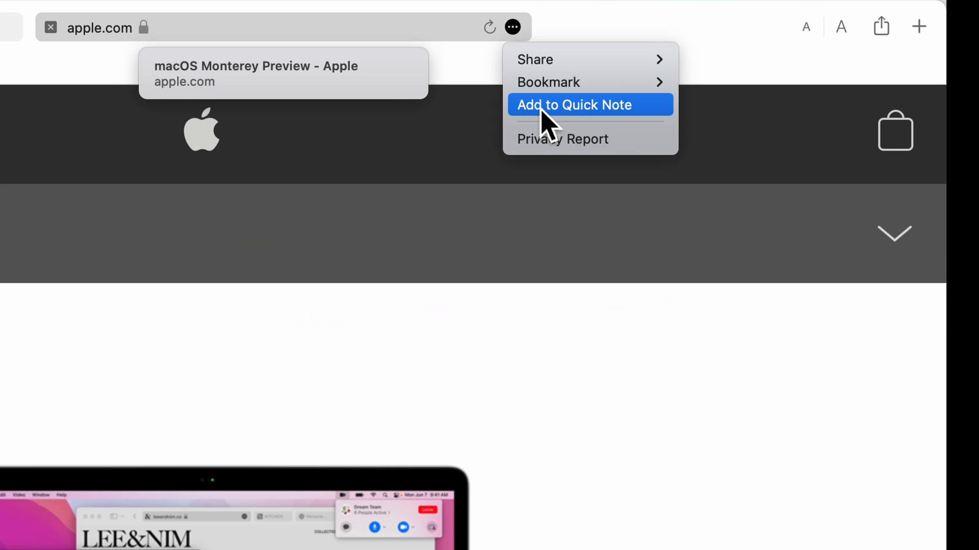
{"action": "left_click", "coordinate": [574, 105]}
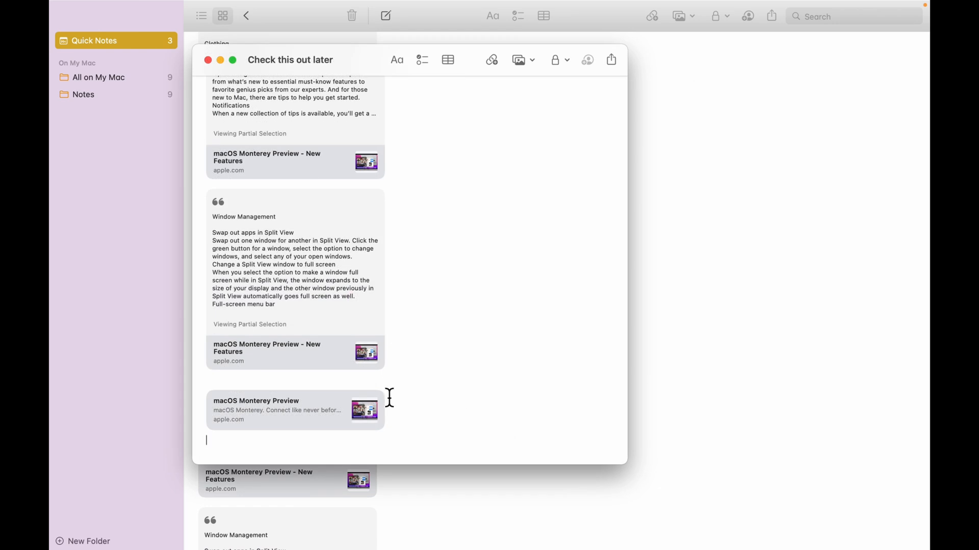
{"action": "mouse_move", "coordinate": [245, 426]}
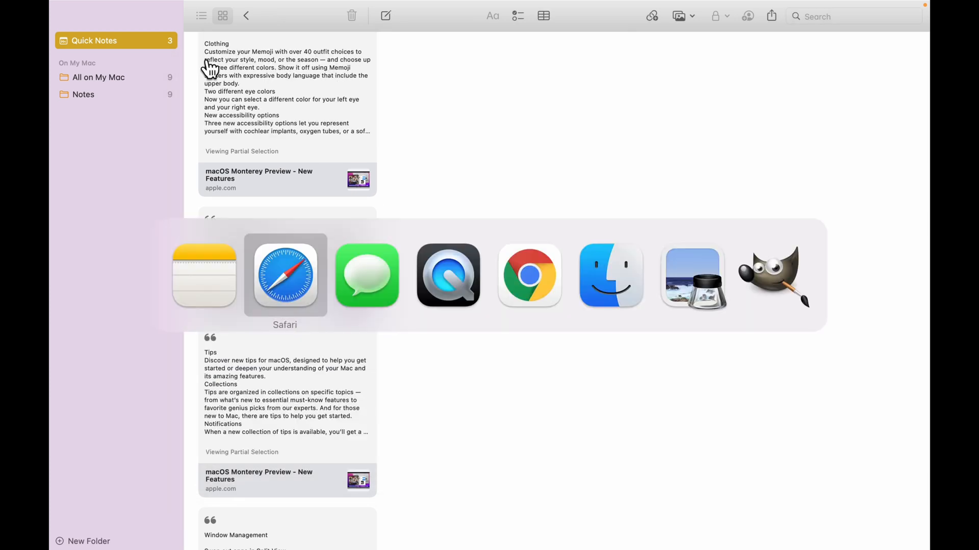
Step: Select the headline 'High powered meets Hi everyone' on the Monterey page and show its context actions
{"action": "left_click", "coordinate": [284, 276]}
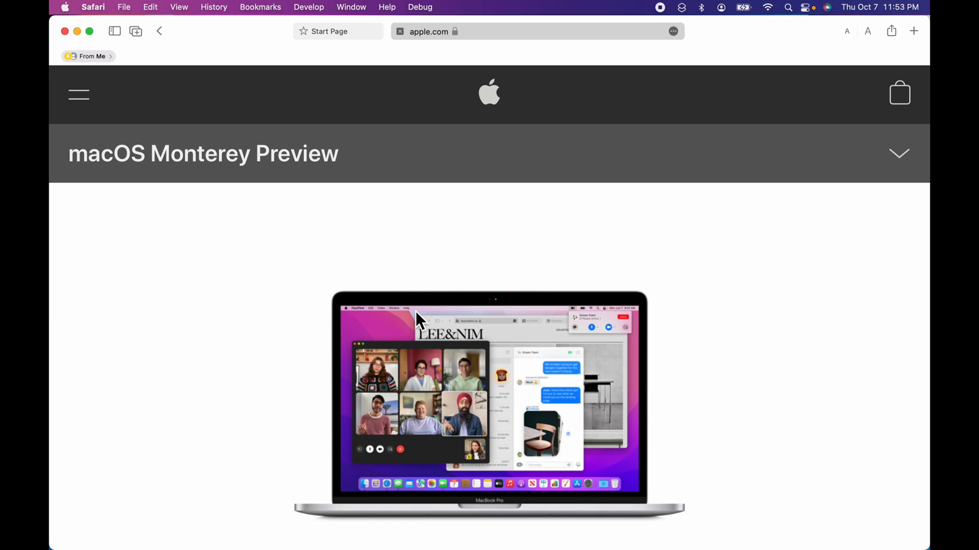
{"action": "scroll", "scroll_direction": "down", "scroll_amount": 3}
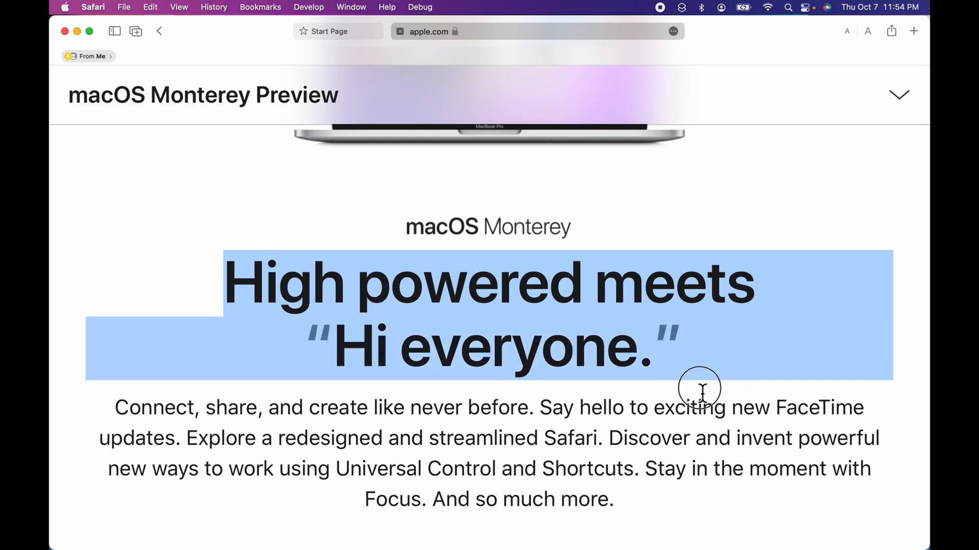
{"action": "mouse_move", "coordinate": [598, 325]}
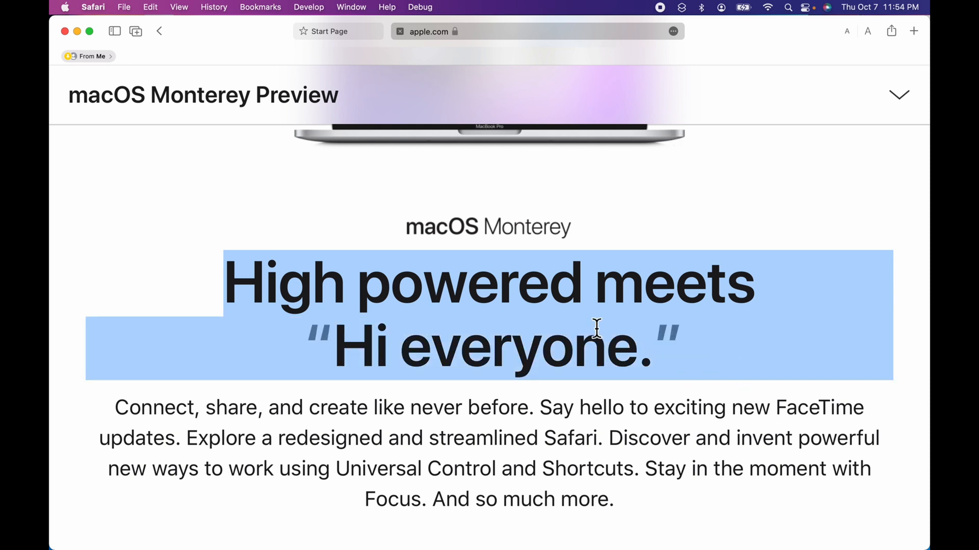
{"action": "right_click", "coordinate": [597, 334]}
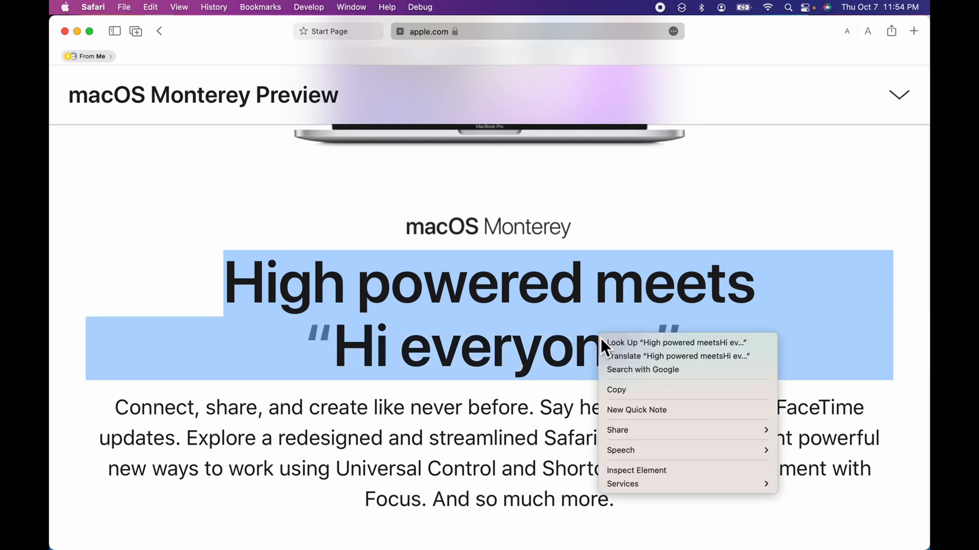
{"action": "mouse_move", "coordinate": [633, 422]}
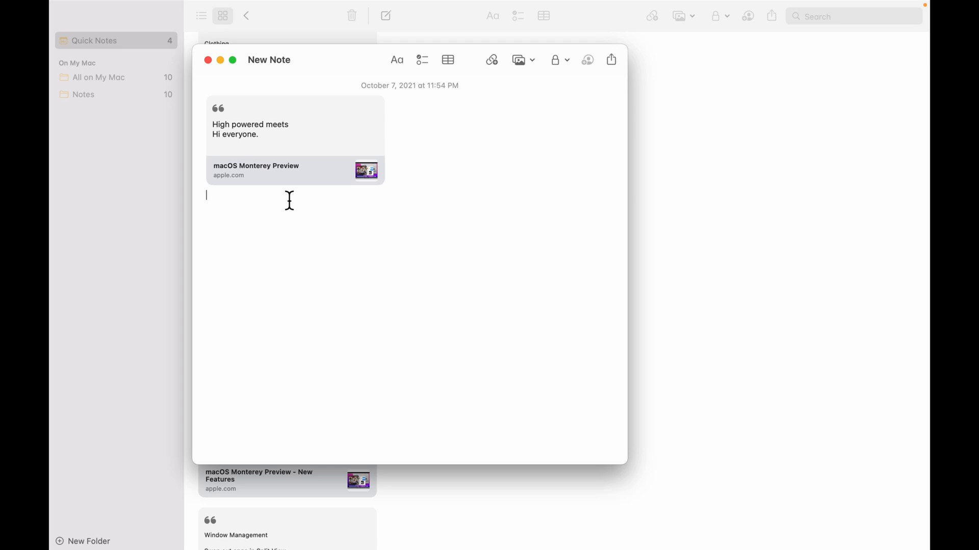
{"action": "mouse_move", "coordinate": [292, 88]}
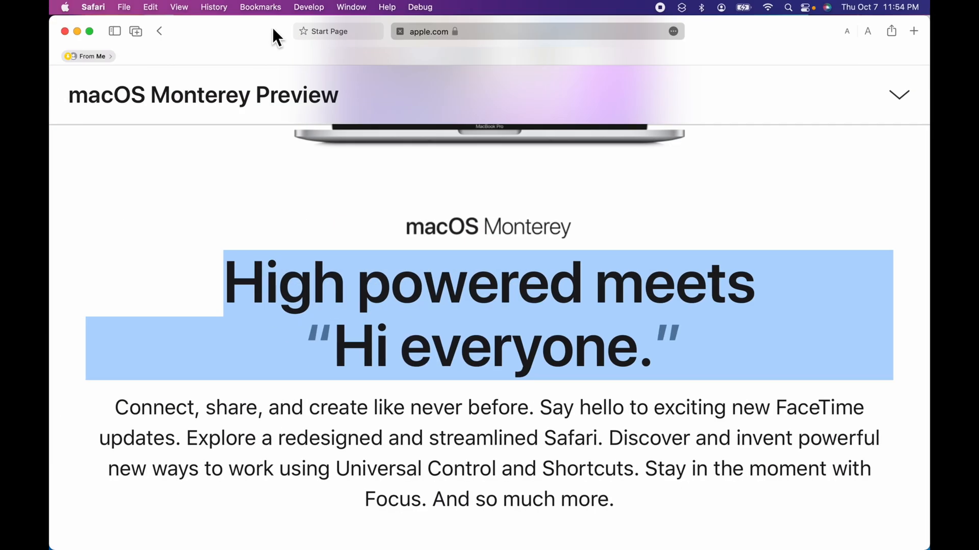
{"action": "mouse_move", "coordinate": [517, 351]}
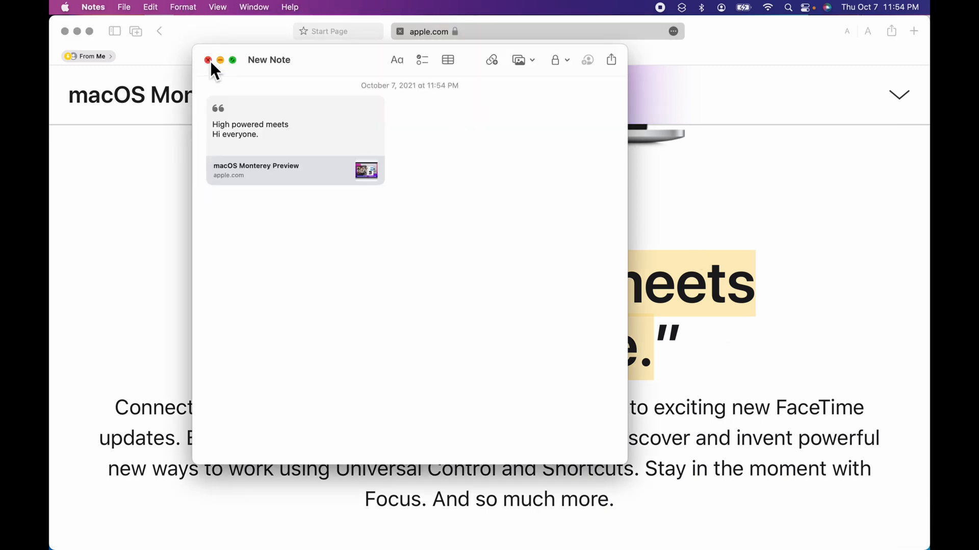
Step: Close the Quick Note window, leaving the headline highlighted yellow on the Monterey page
{"action": "left_click", "coordinate": [206, 59]}
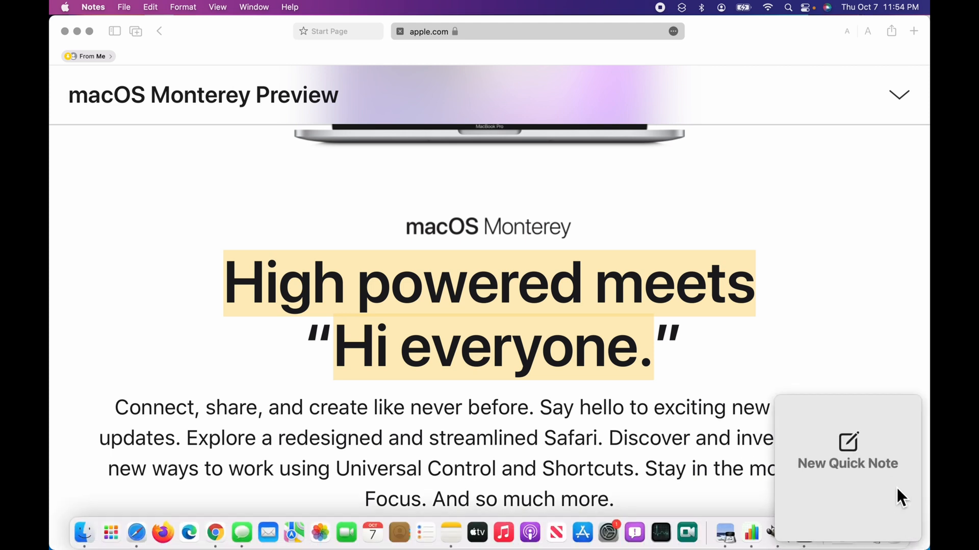
{"action": "mouse_move", "coordinate": [855, 457]}
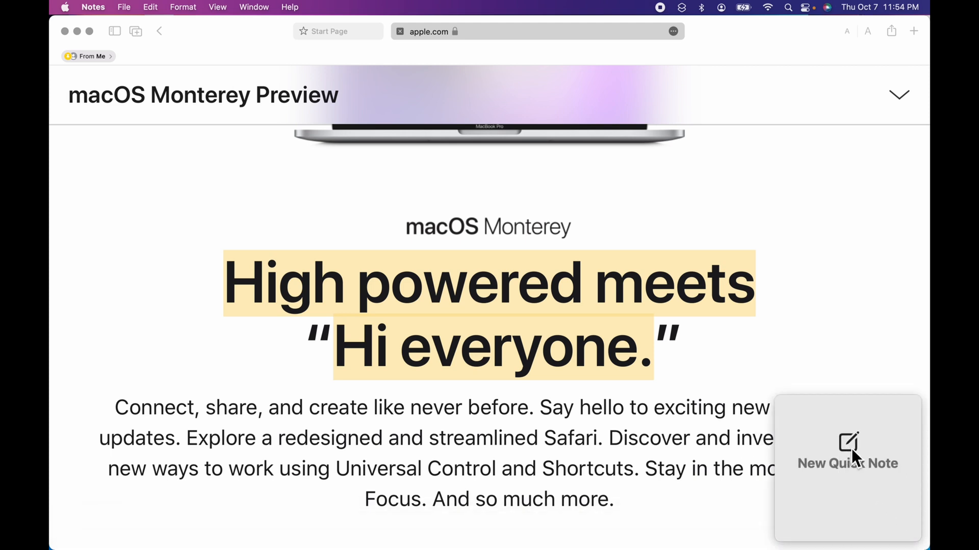
{"action": "left_click", "coordinate": [849, 443]}
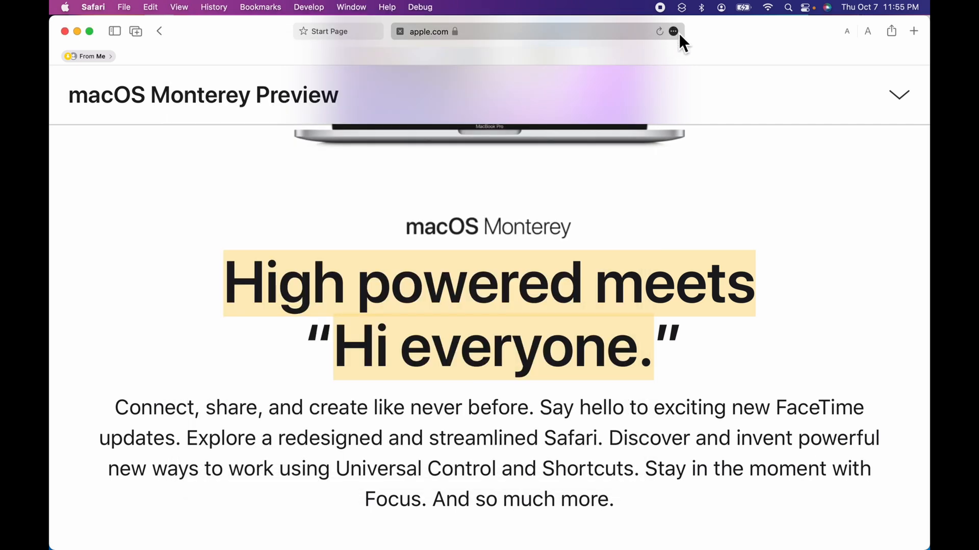
Step: Show the Privacy Report for apple.com stating the page contacted no trackers
{"action": "left_click", "coordinate": [673, 30]}
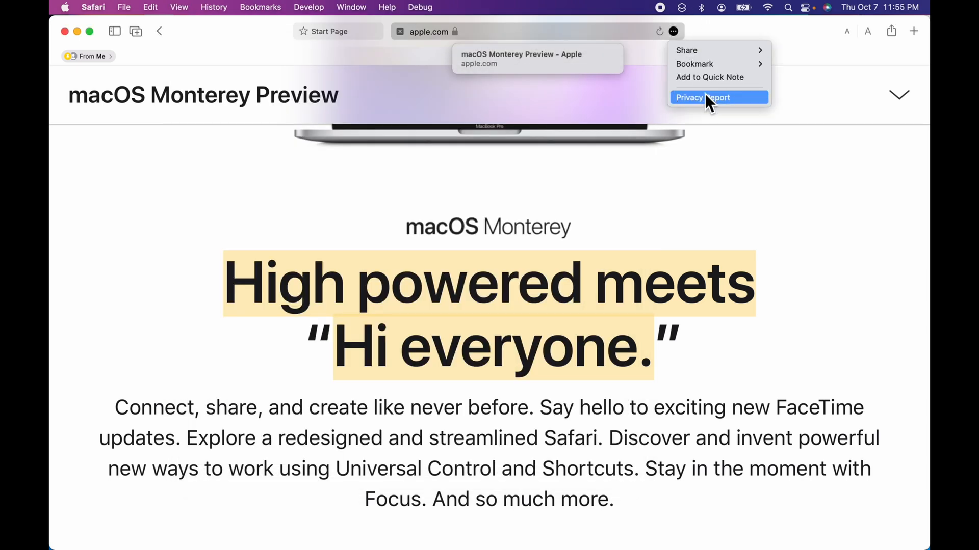
{"action": "left_click", "coordinate": [703, 97]}
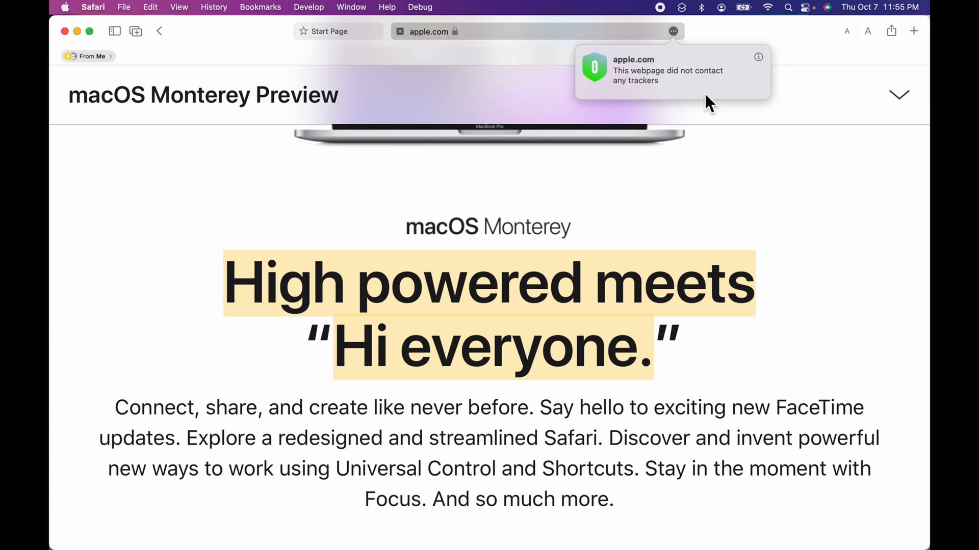
{"action": "mouse_move", "coordinate": [761, 76]}
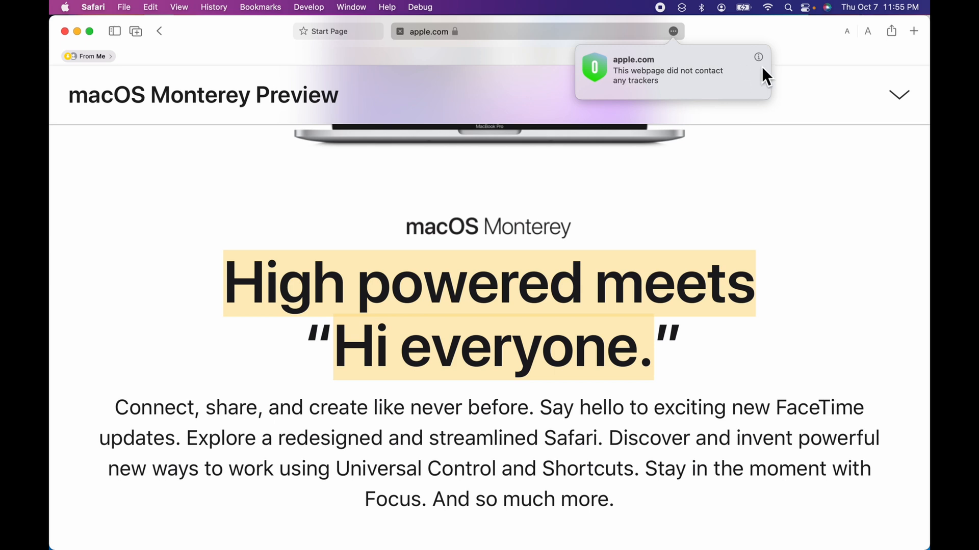